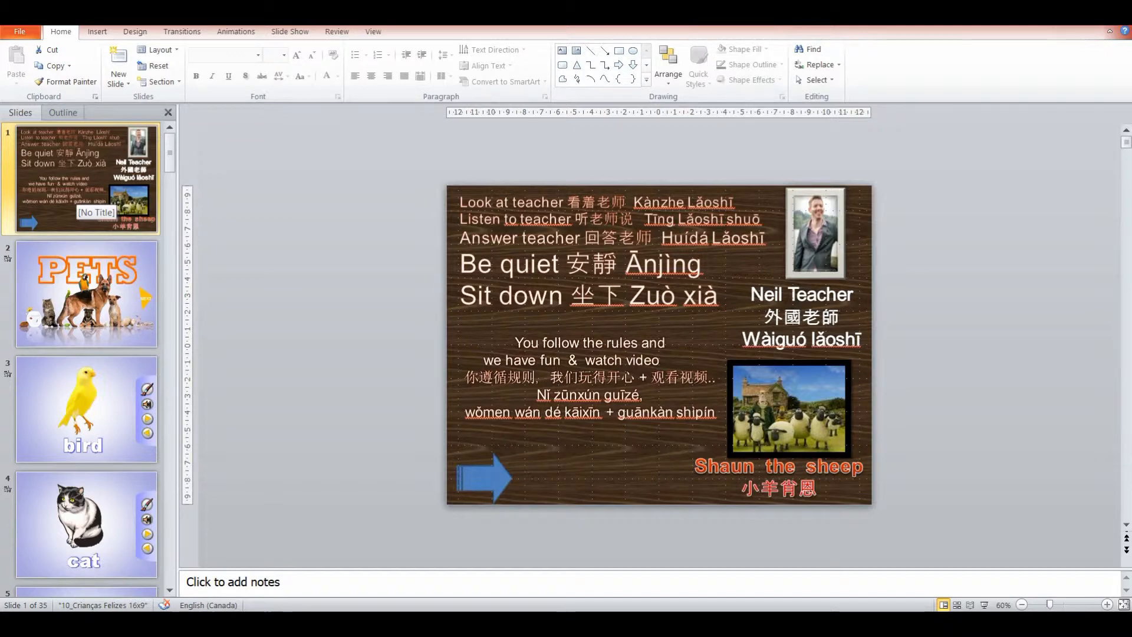
Step: Browse the PETS title, bird, dog and mouse vocabulary slides to reach the rabbit slide
left_click(86, 294)
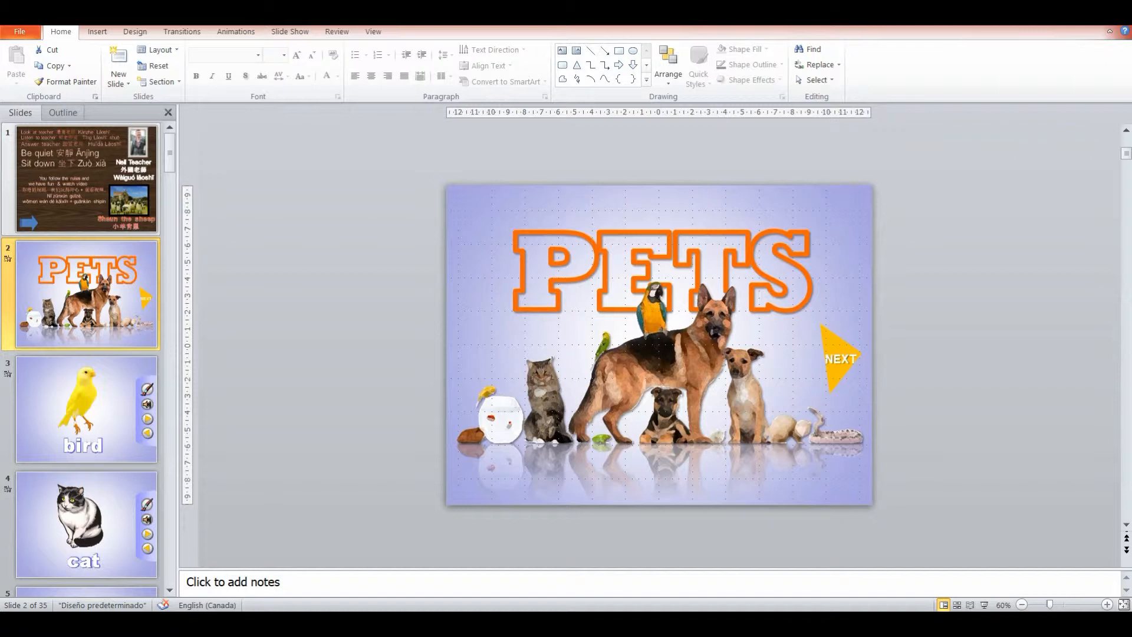
left_click(84, 409)
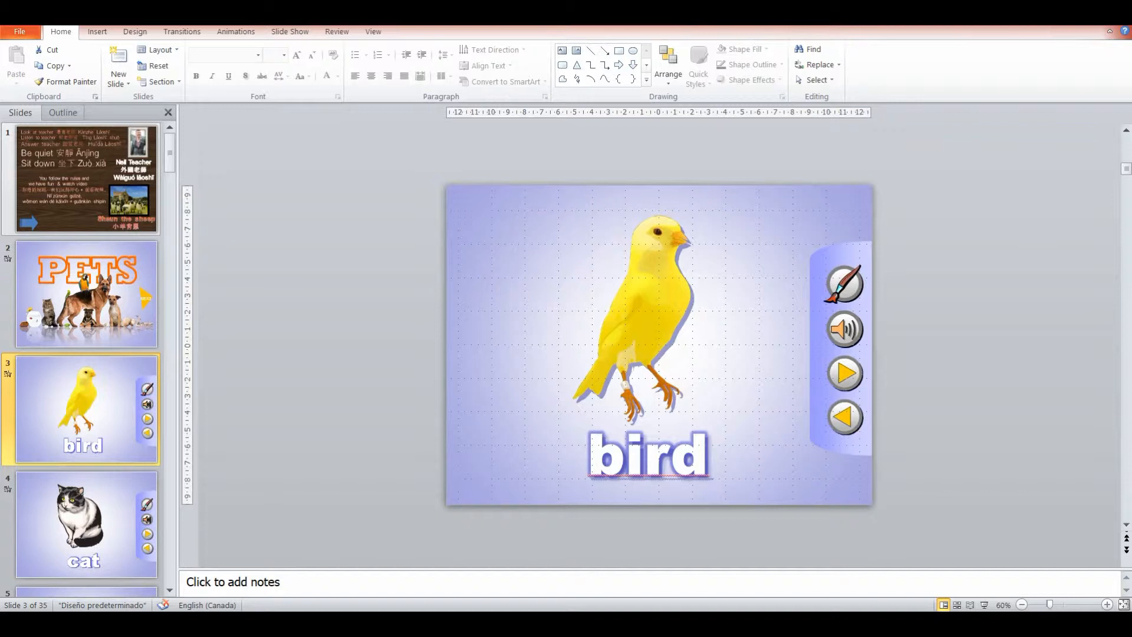
left_click(85, 524)
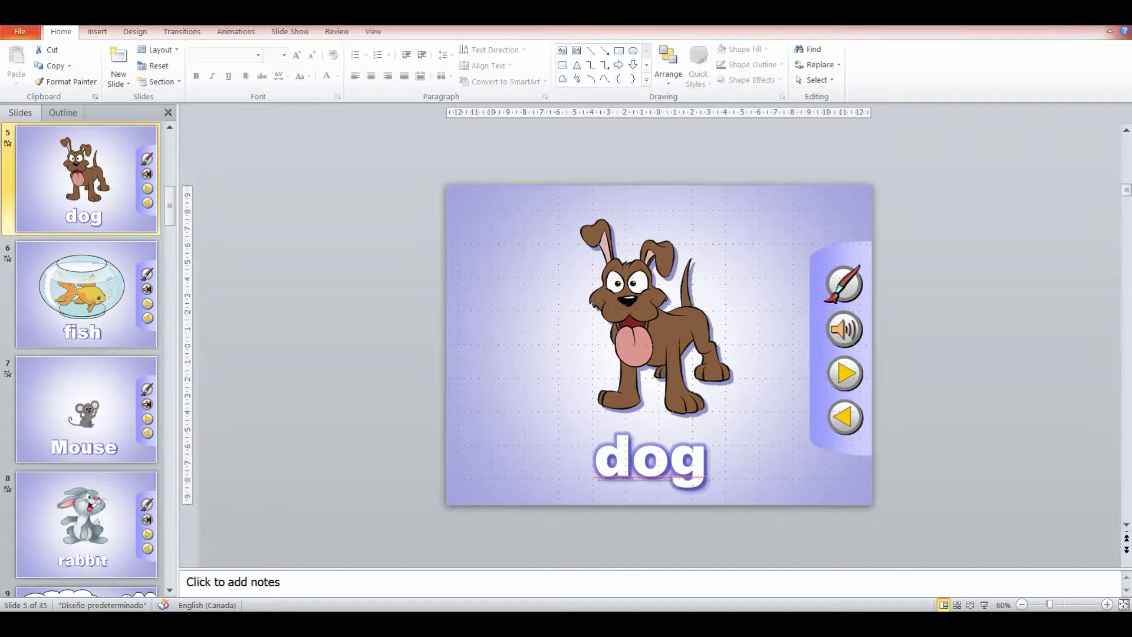
left_click(85, 410)
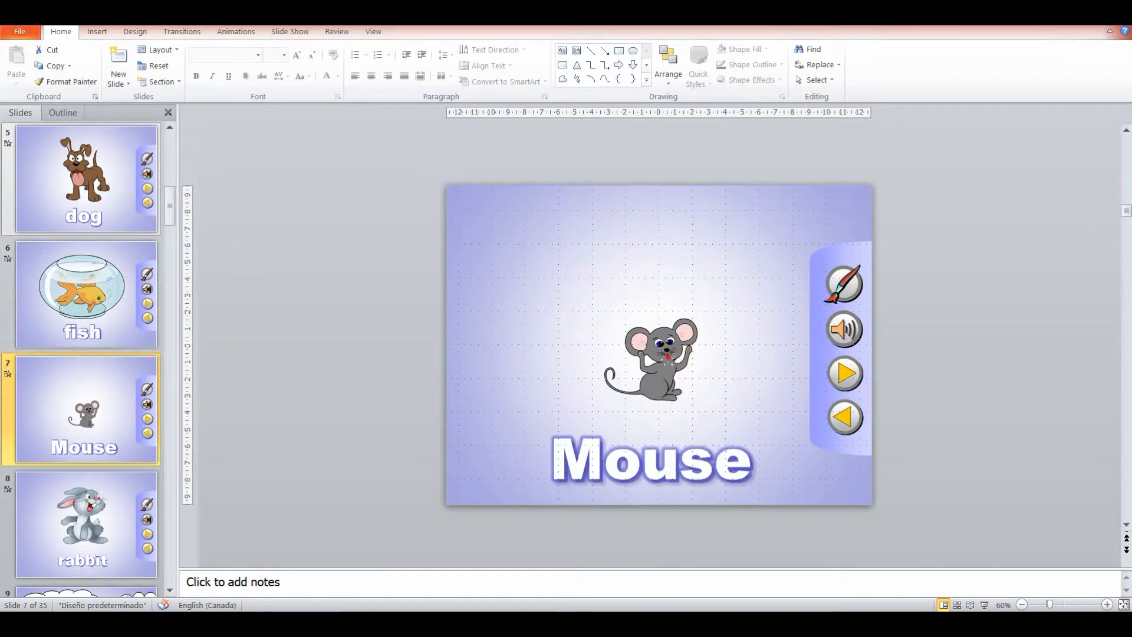
left_click(84, 521)
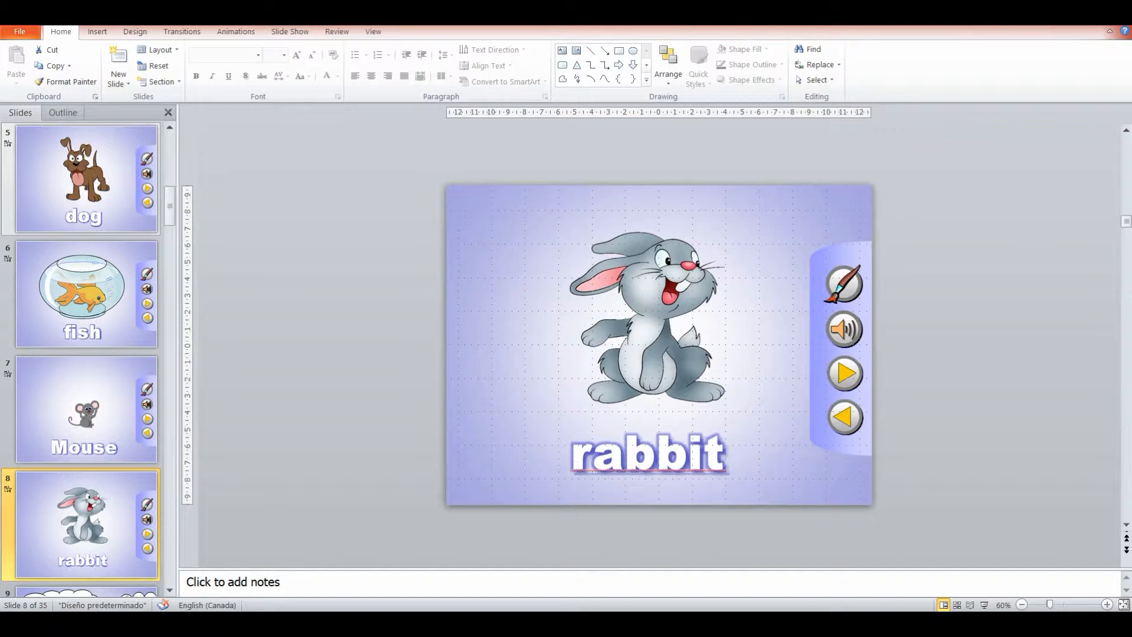
scroll("down", 3)
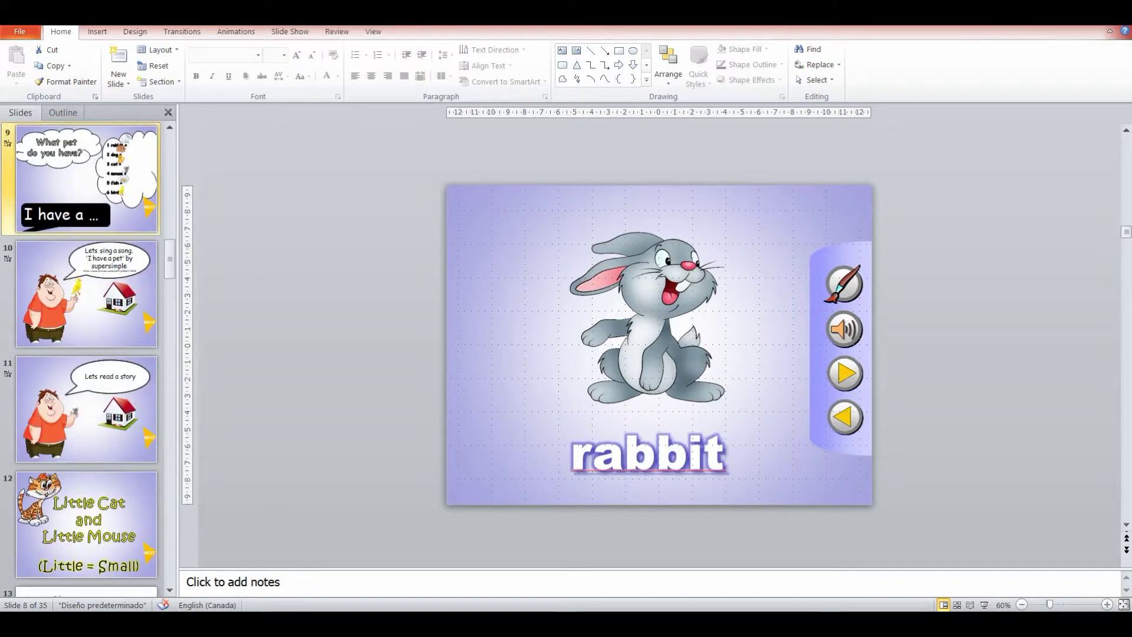
Step: View the 'What pet do you have?' and 'I have a pet' song slides, ending on 'Lets read a story'
left_click(85, 176)
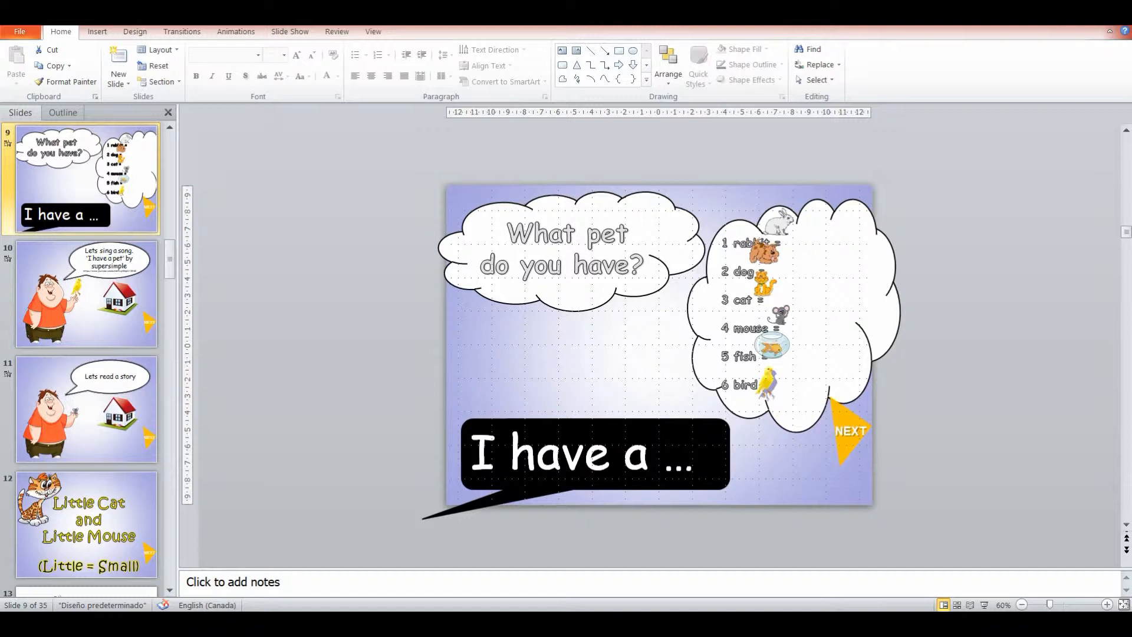
left_click(86, 292)
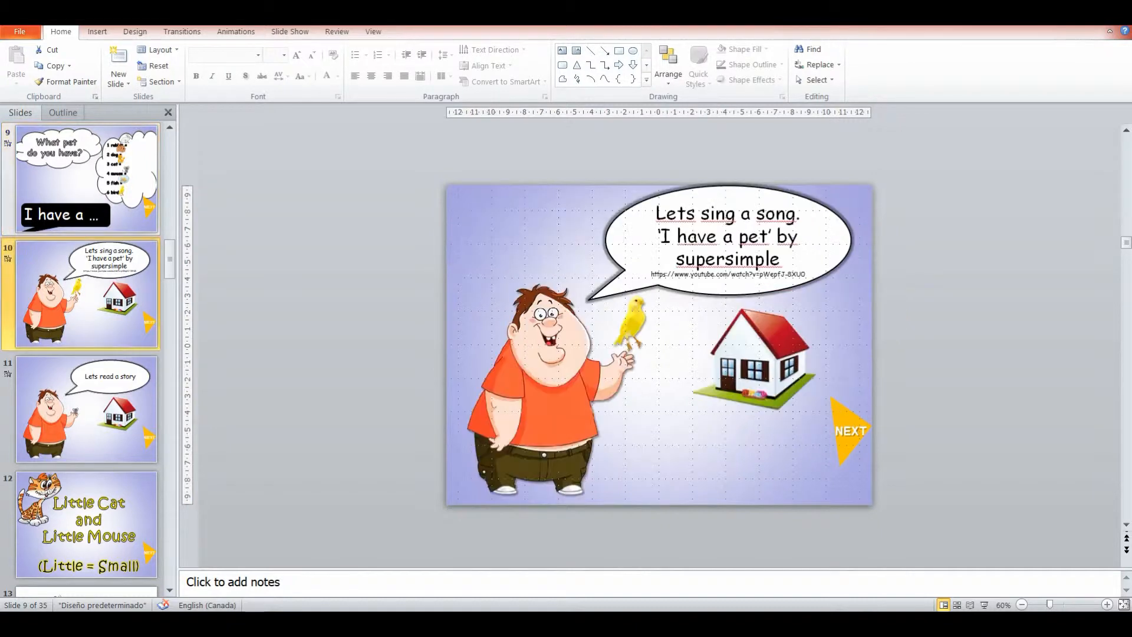
left_click(85, 293)
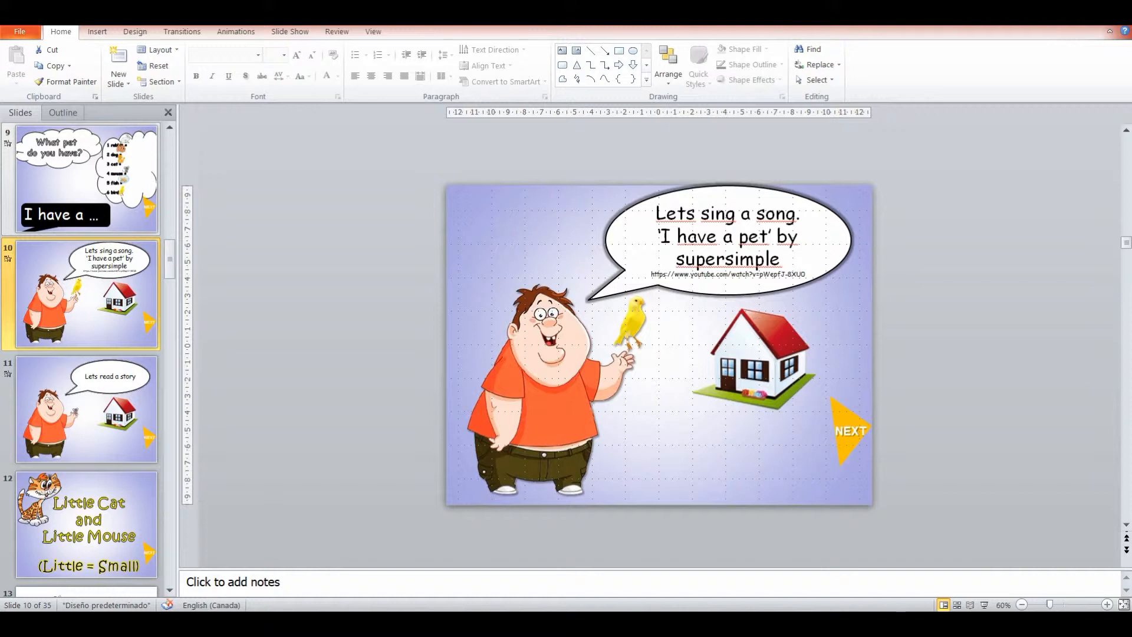
left_click(85, 410)
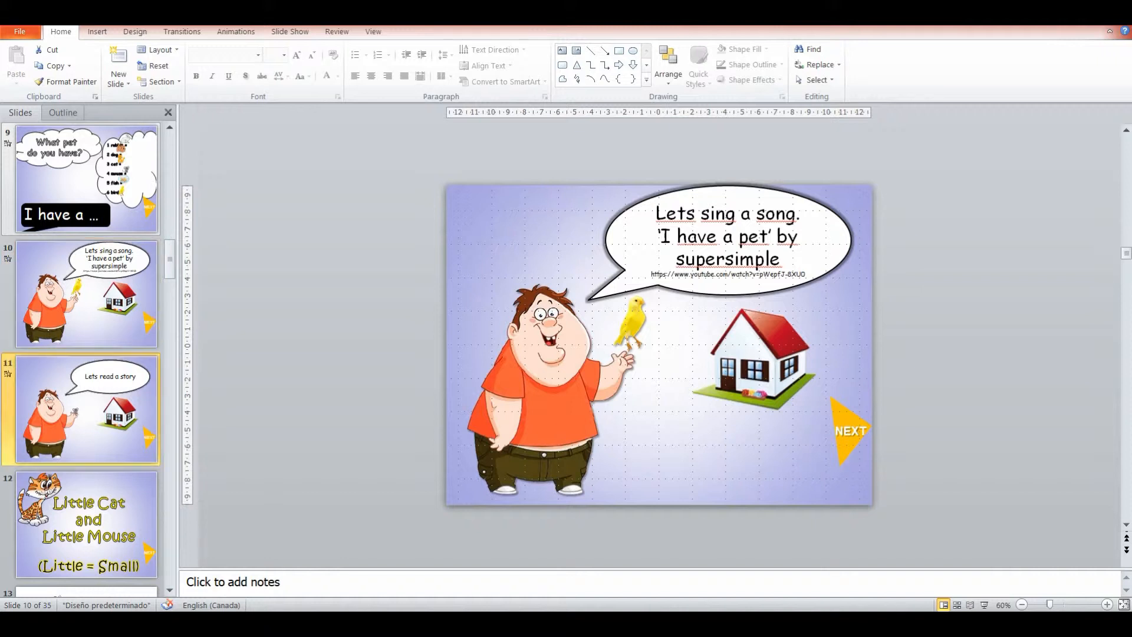
left_click(85, 411)
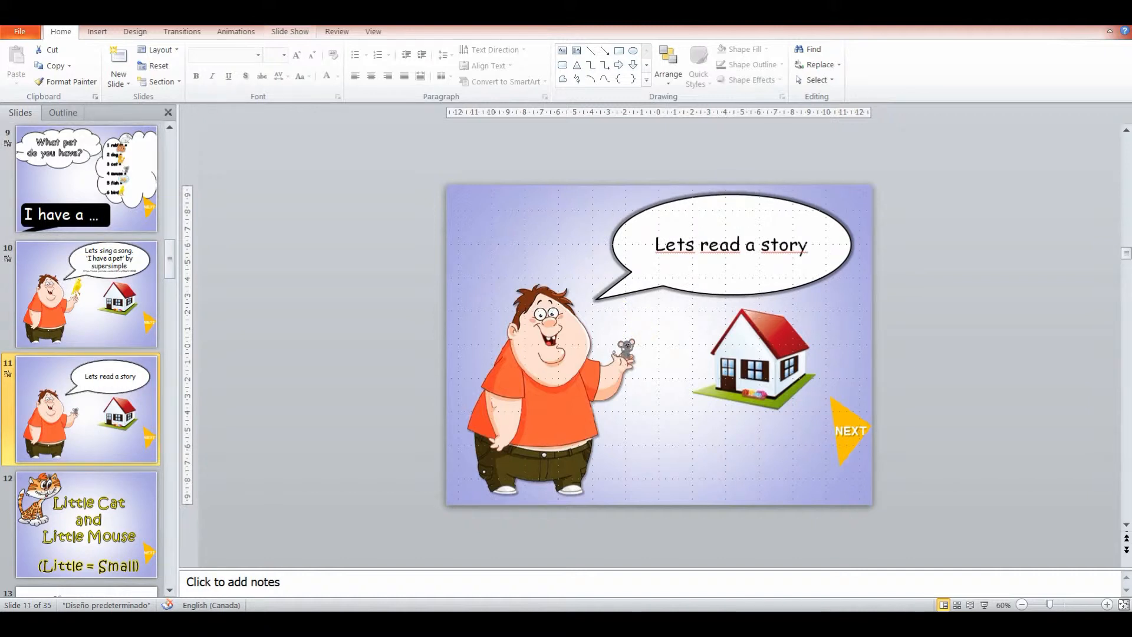
Step: Run the slide show with F5 to reach slide 20, the origami fish reveal
key("F5")
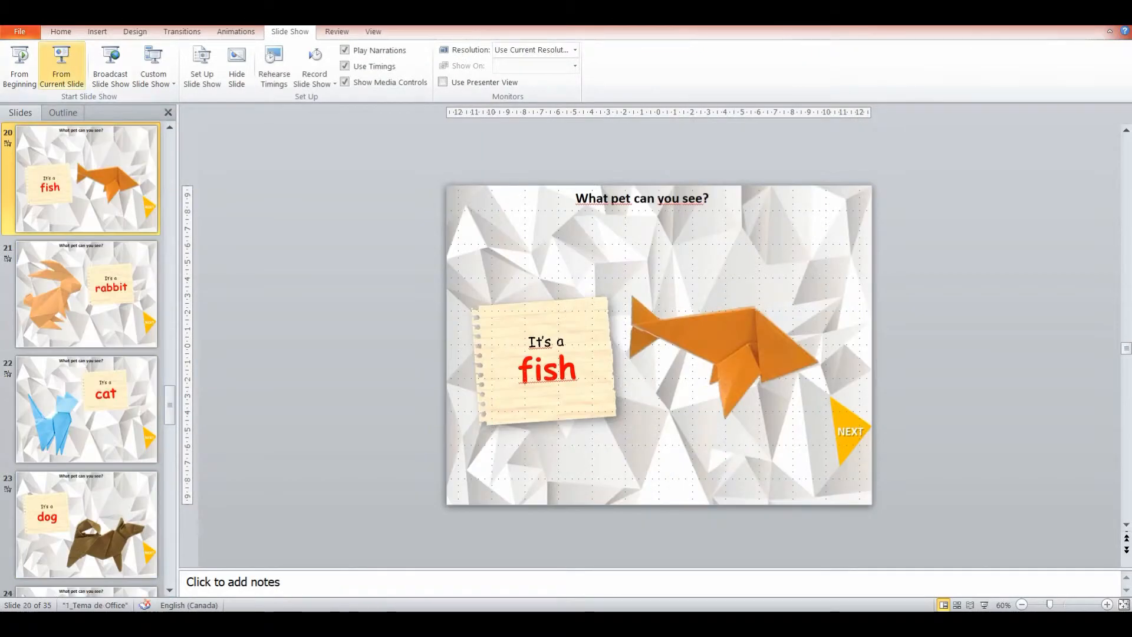
Step: Visit the 'what is it?' video and the yellow bird, cat and mouse riddles, then 'wag your tail'
left_click(84, 524)
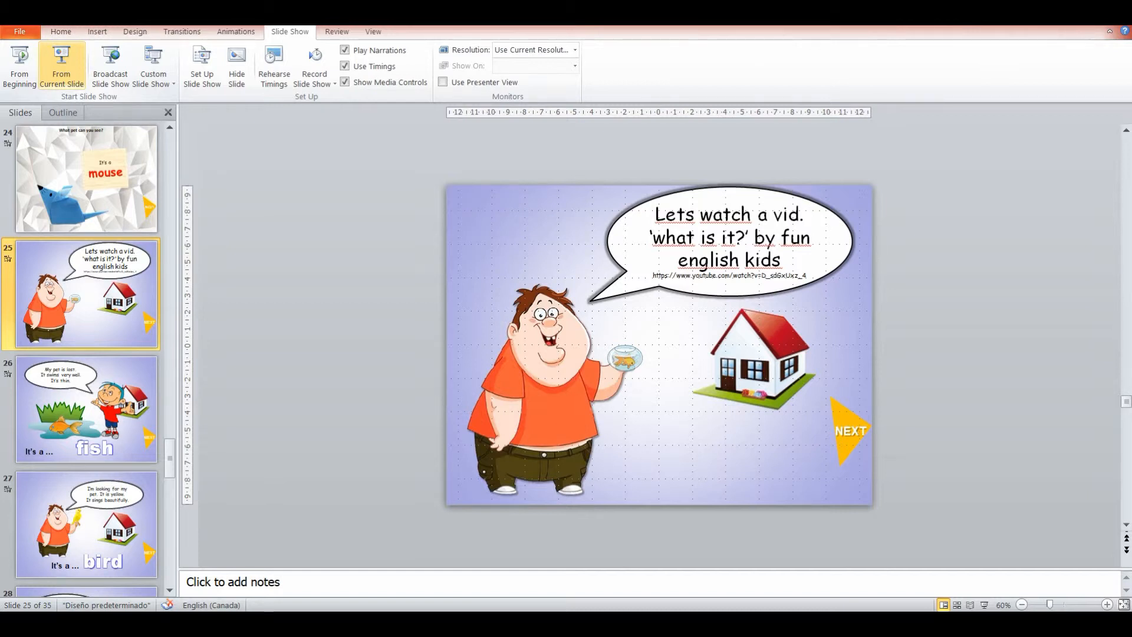
left_click(86, 409)
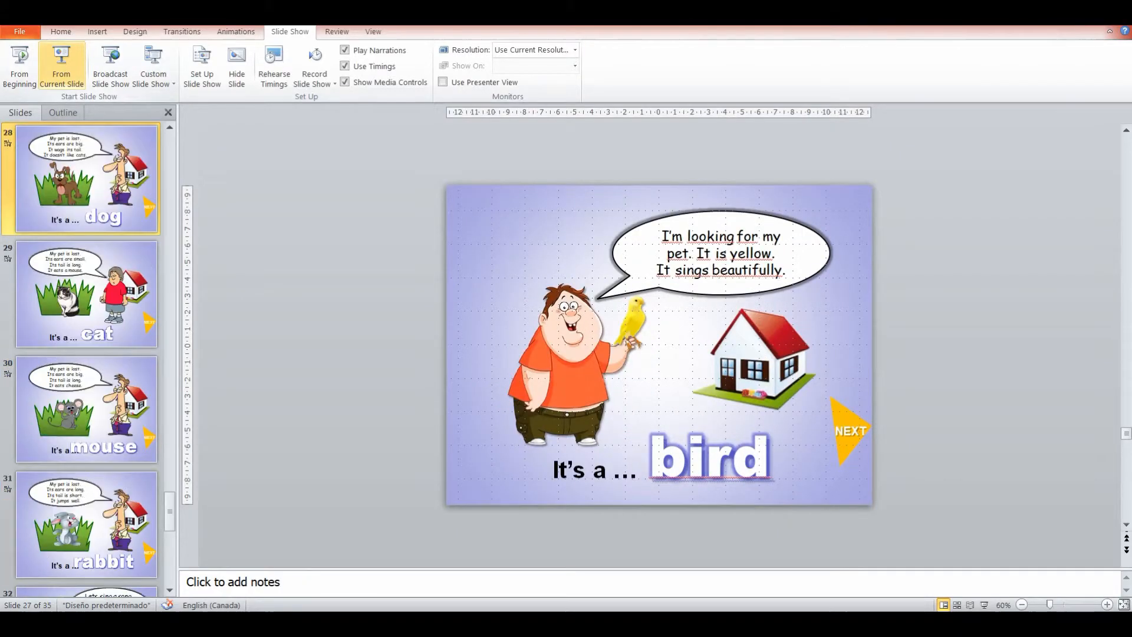
left_click(87, 294)
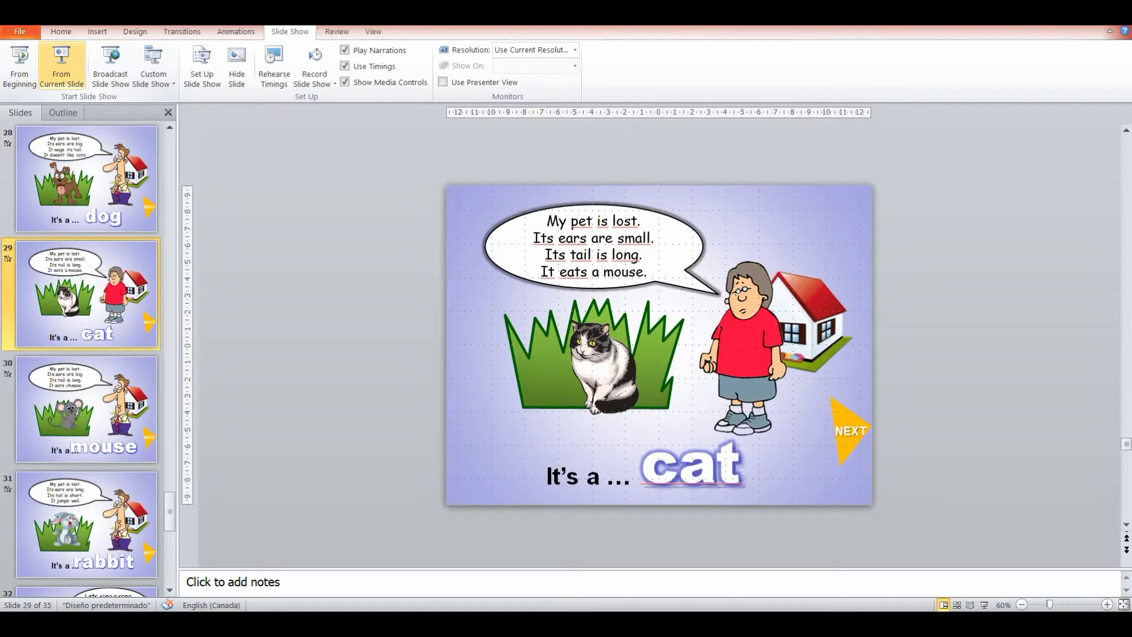
left_click(87, 410)
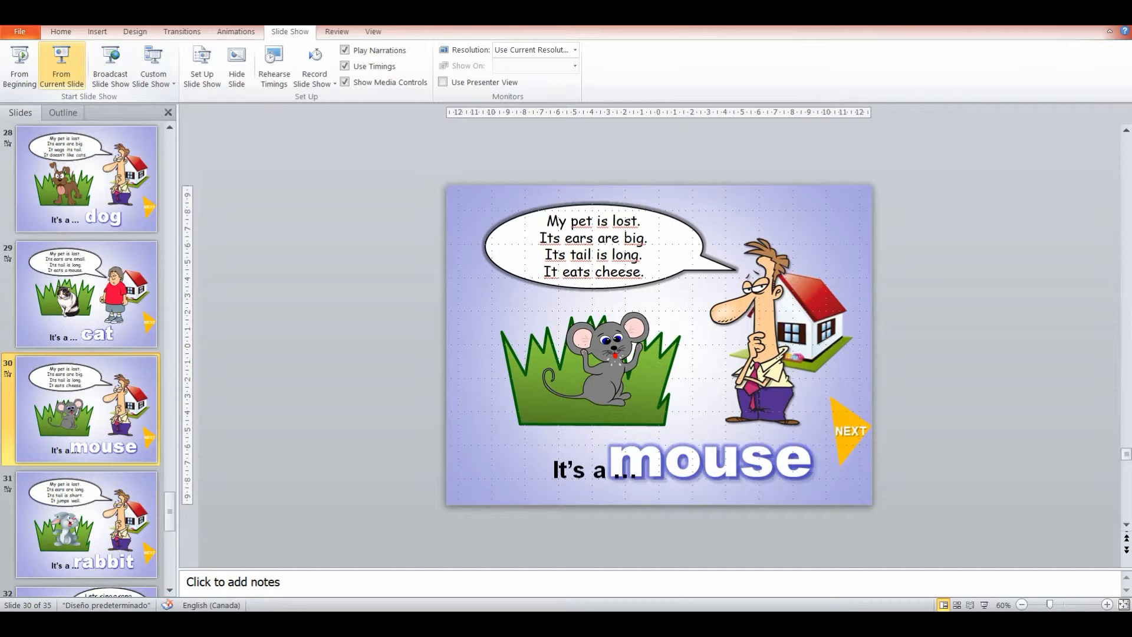
left_click(86, 525)
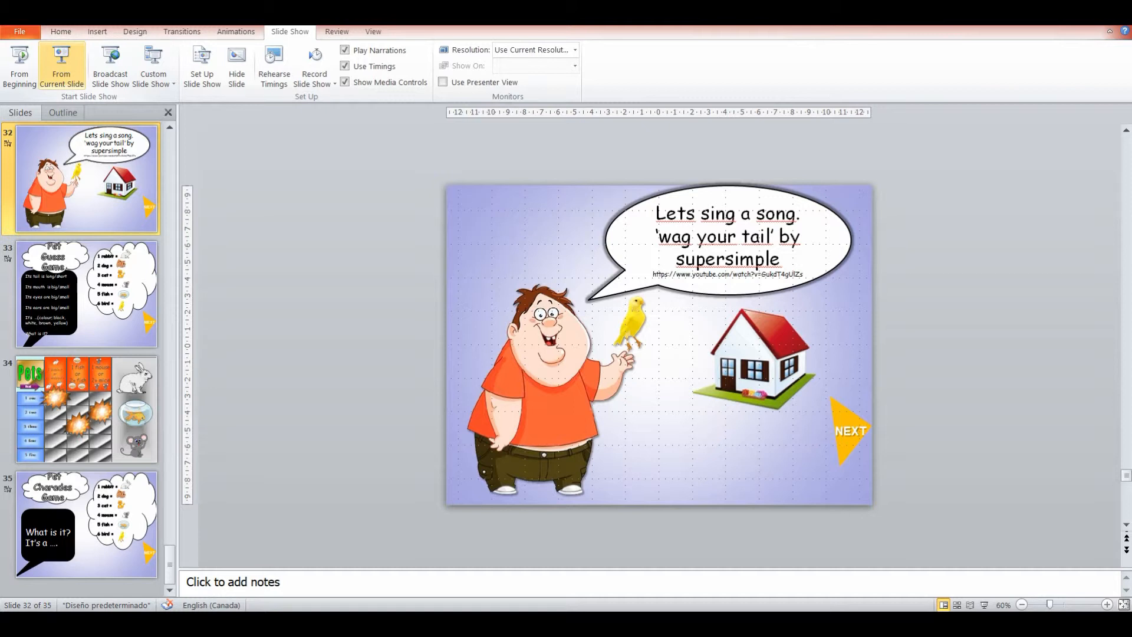
Step: Open slide 33, the Pet Guess Game with its numbered animal list
left_click(87, 294)
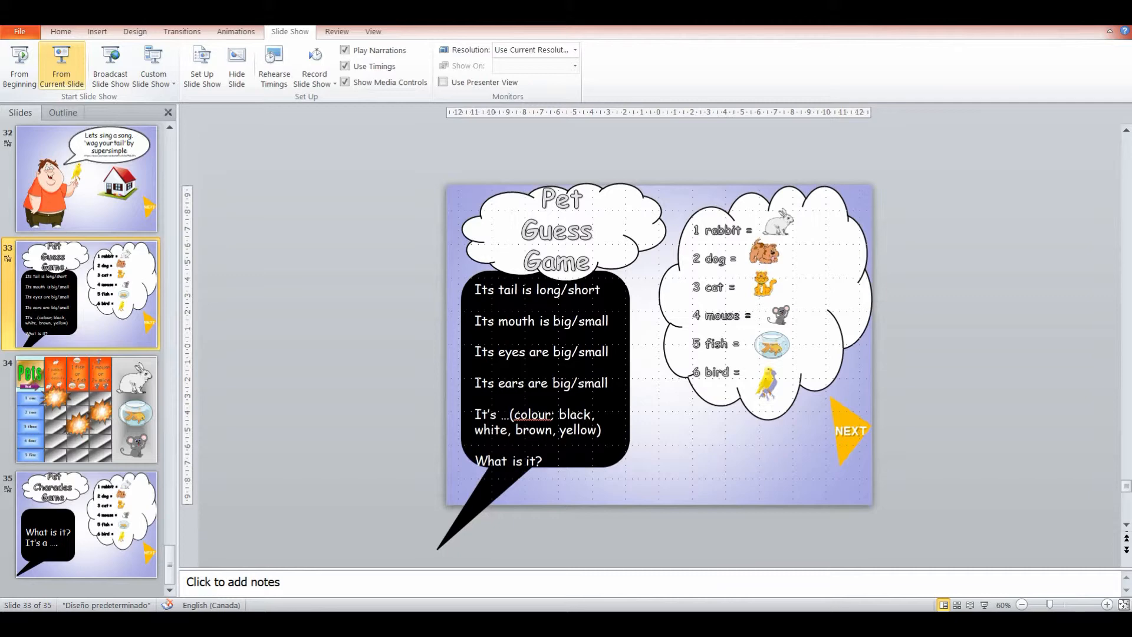
left_click(83, 409)
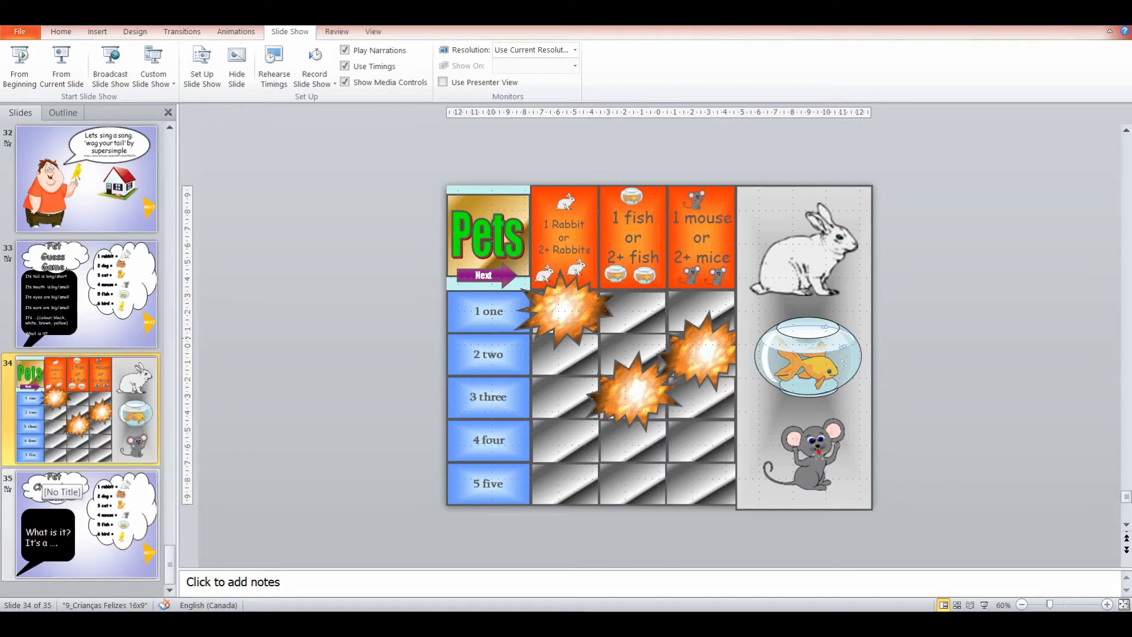
left_click(85, 525)
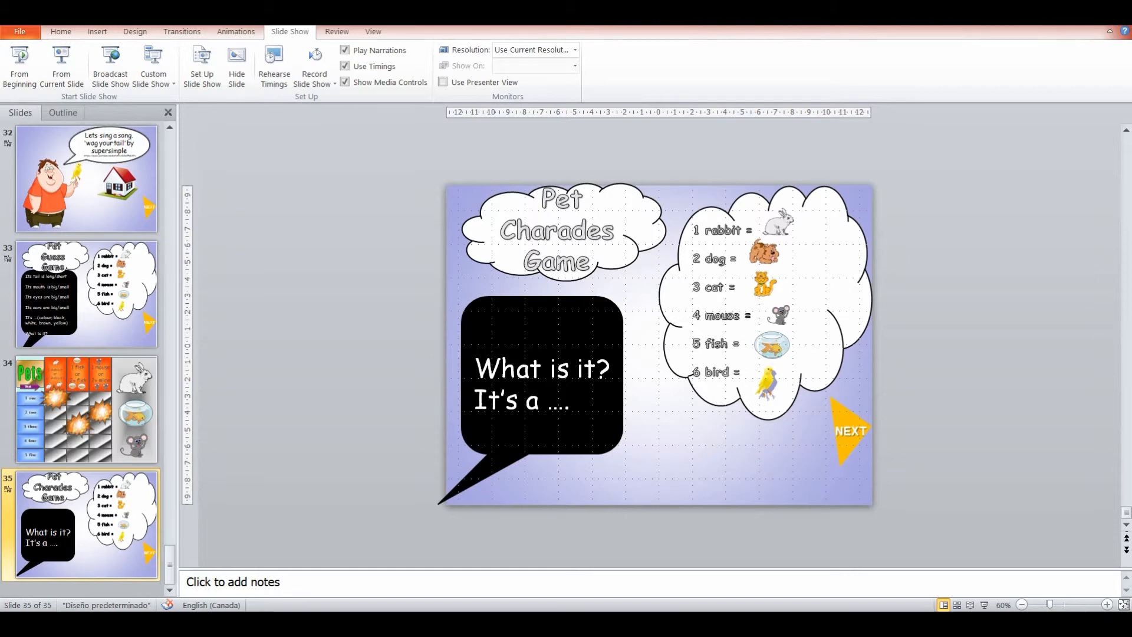
left_click(85, 294)
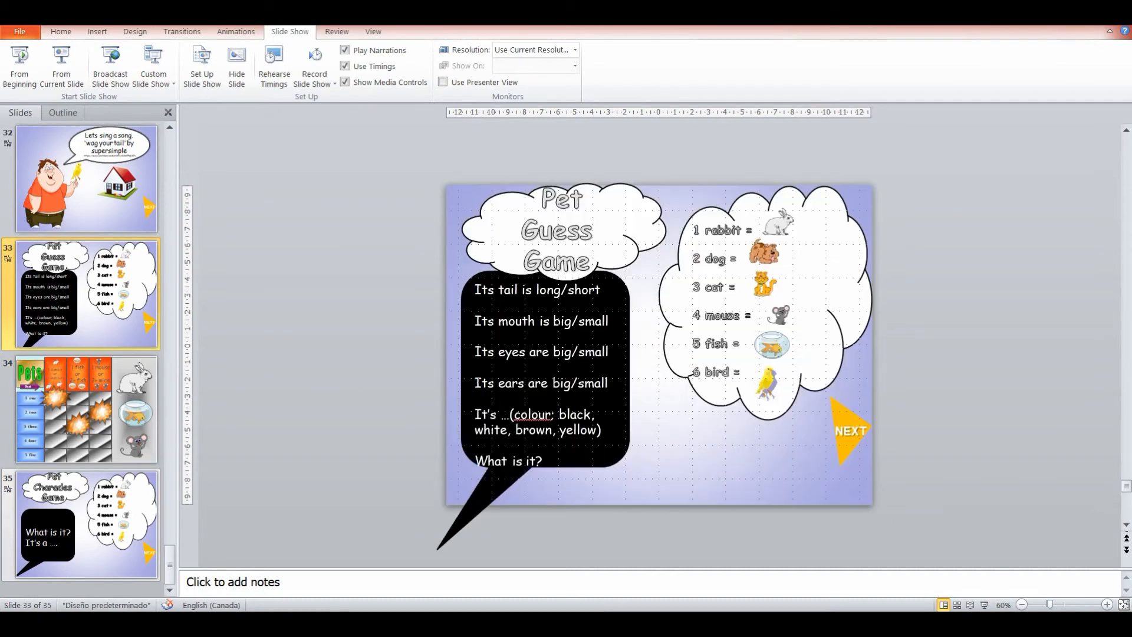
left_click(81, 410)
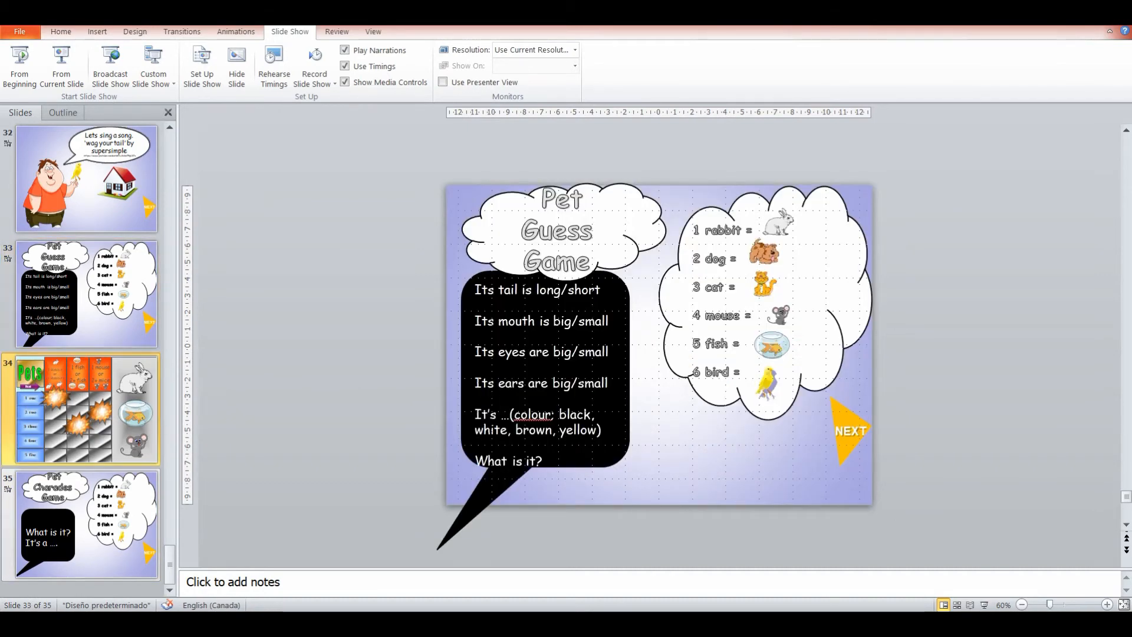
left_click(85, 525)
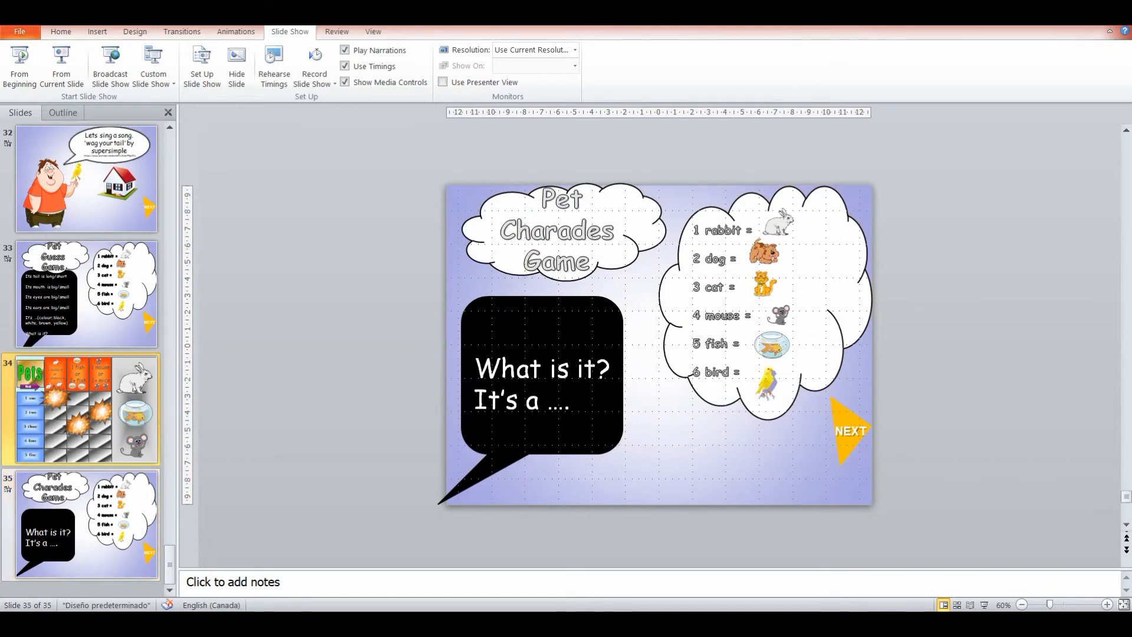
left_click(85, 293)
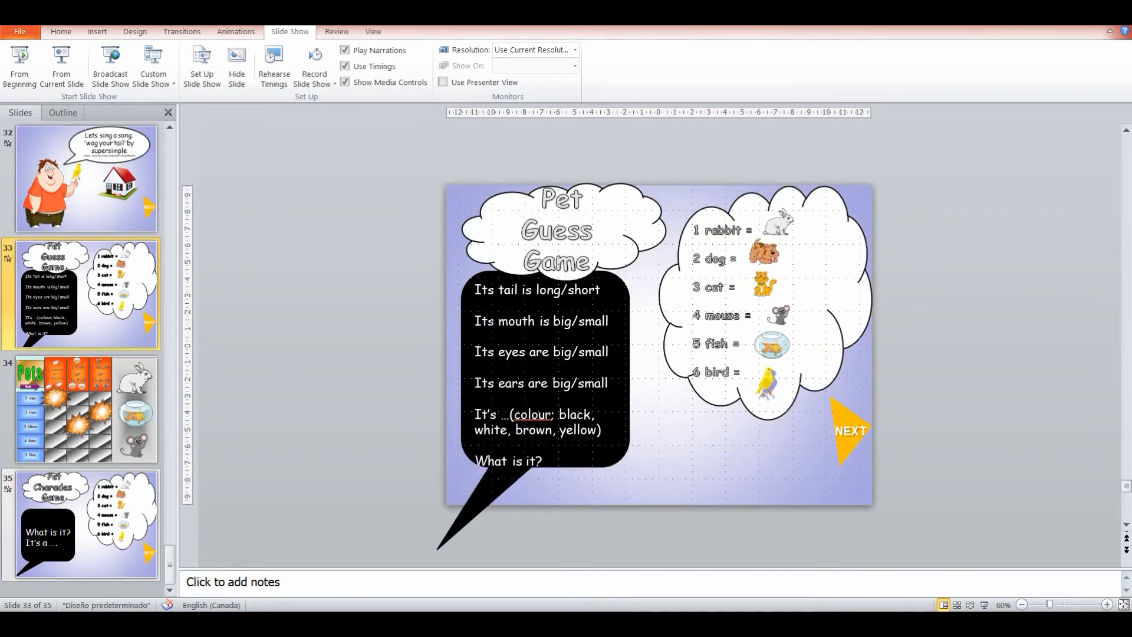